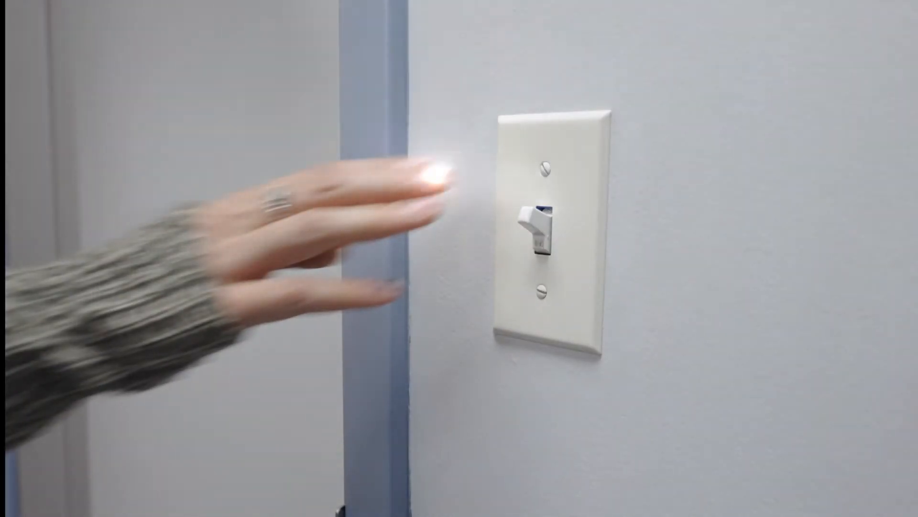
pyautogui.click(534, 231)
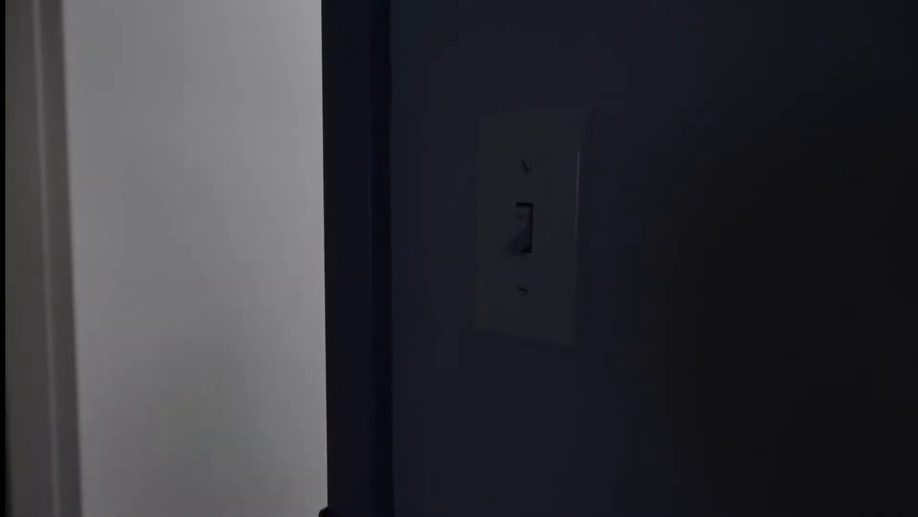